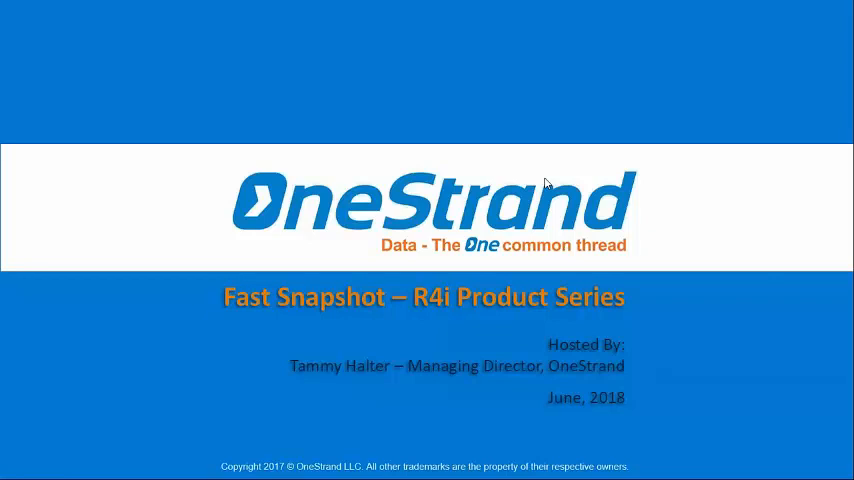
mouse_move(243, 289)
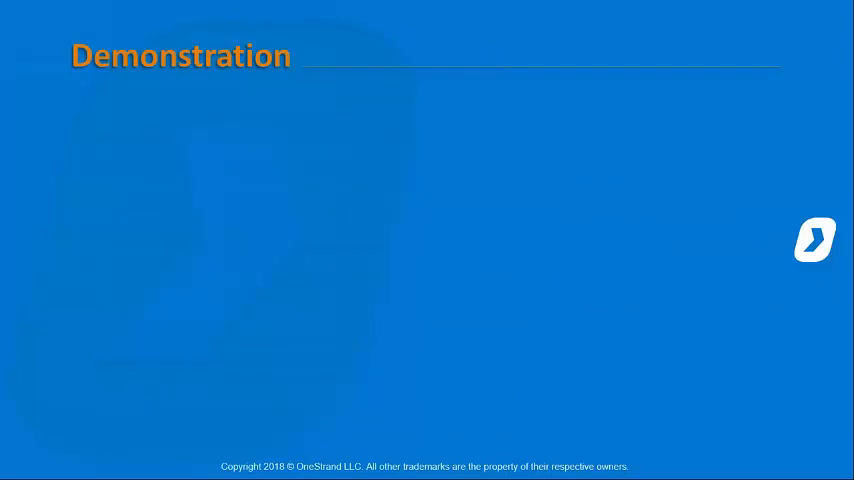
mouse_move(660, 22)
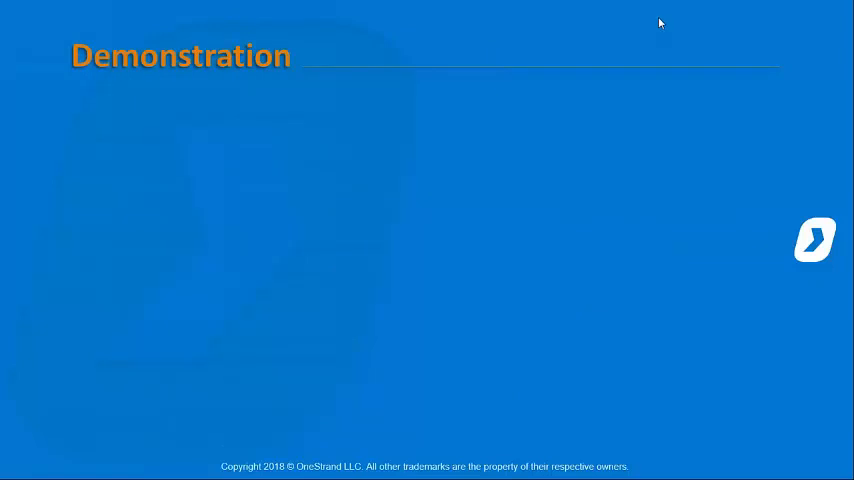
mouse_move(807, 83)
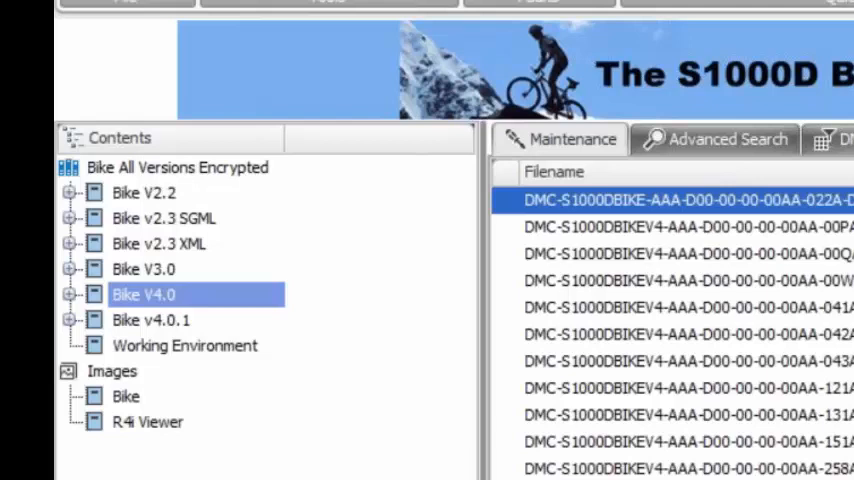
Show the Options ribbon tab and browse its Skins gallery and comment module settings
left_click(133, 49)
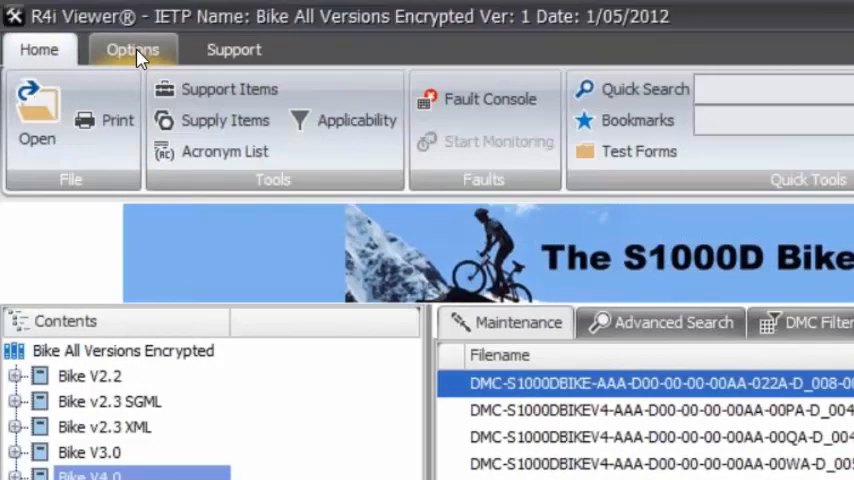
left_click(133, 49)
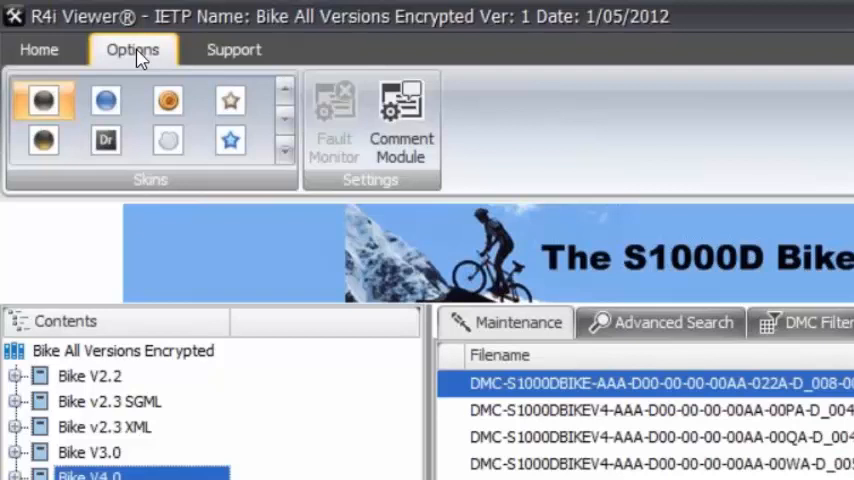
mouse_move(155, 97)
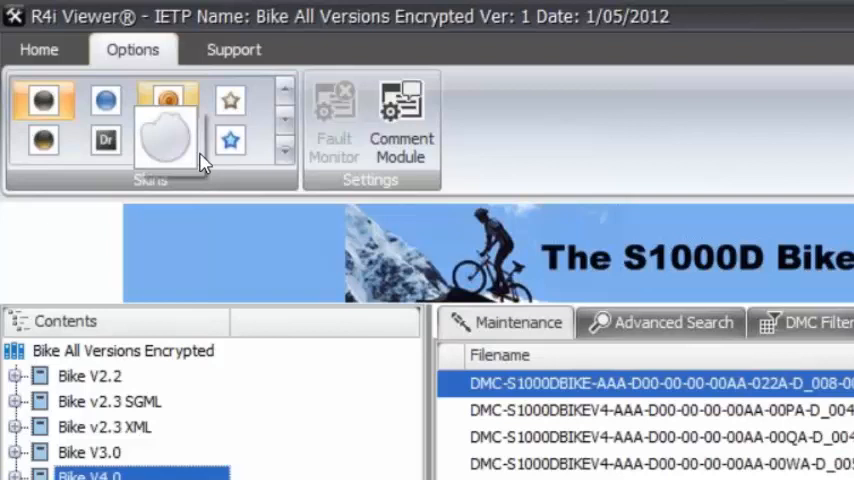
left_click(285, 152)
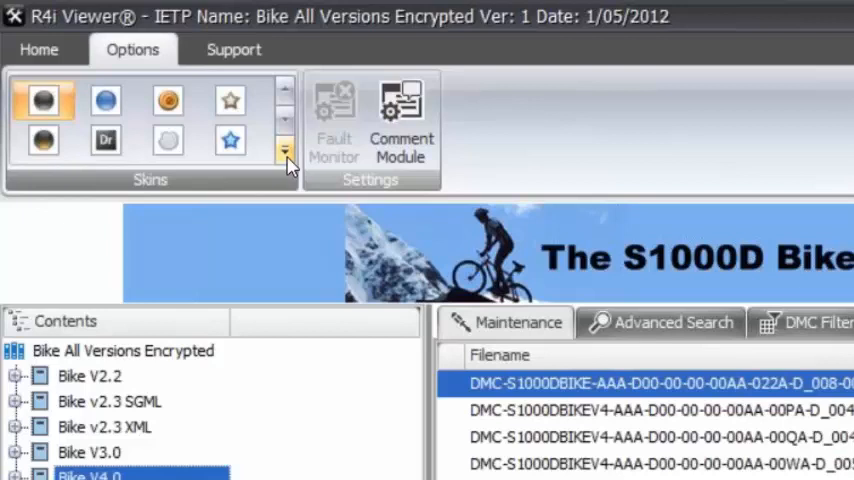
left_click(285, 152)
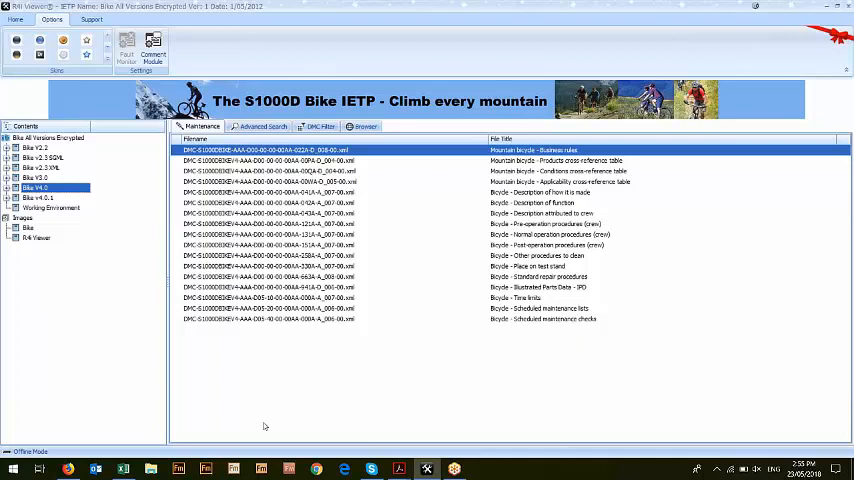
mouse_move(193, 44)
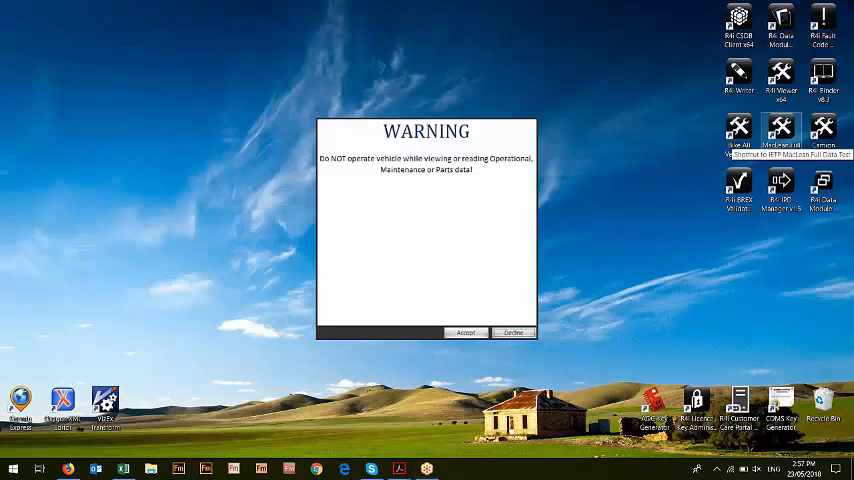
Accept the WARNING dialog to load the MacLean Full Data Test IETP
left_click(465, 333)
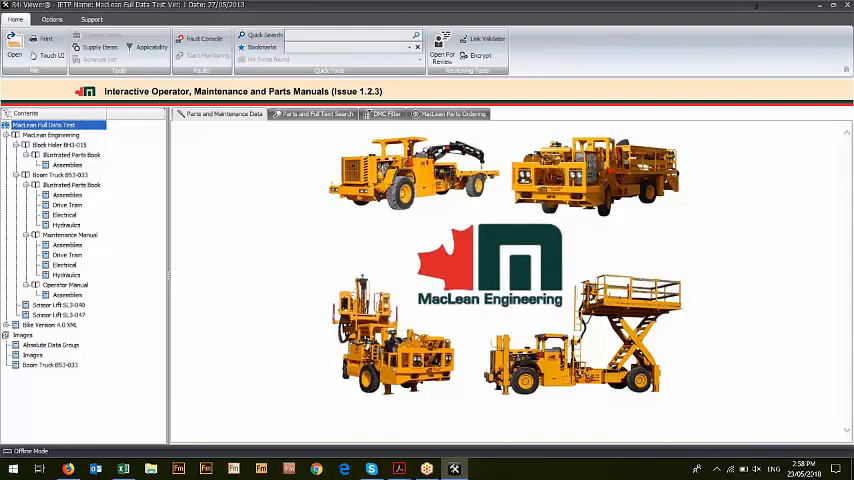
mouse_move(515, 321)
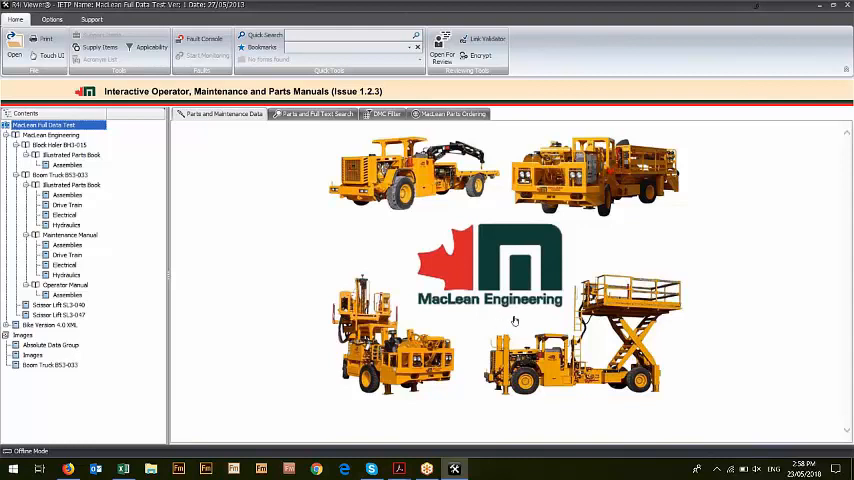
left_click(66, 195)
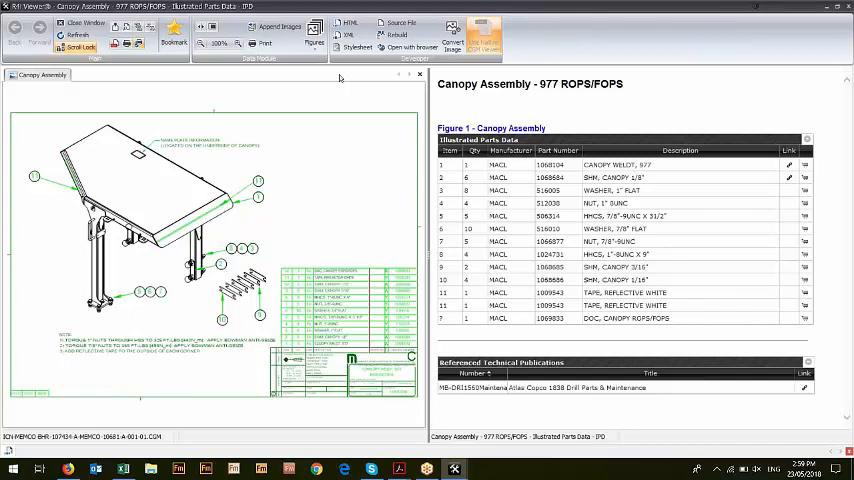
mouse_move(325, 93)
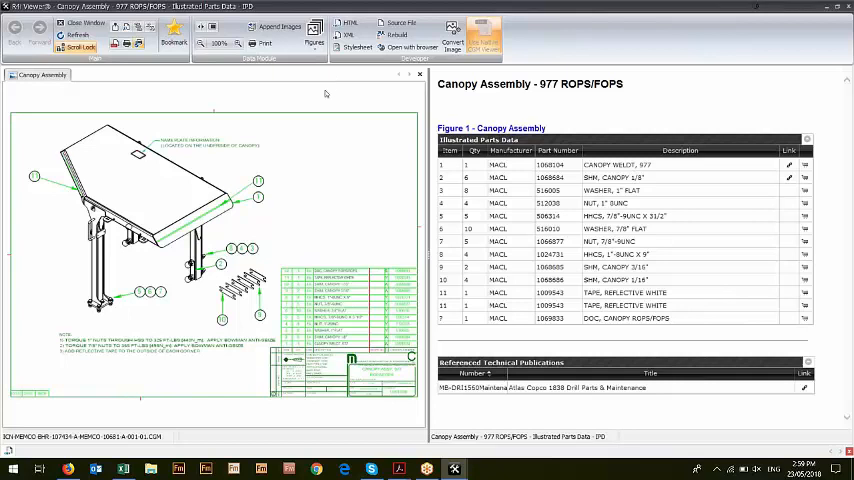
Highlight the parts-list rows for callout 1 and the 1" flat washer callout 3
left_click(257, 183)
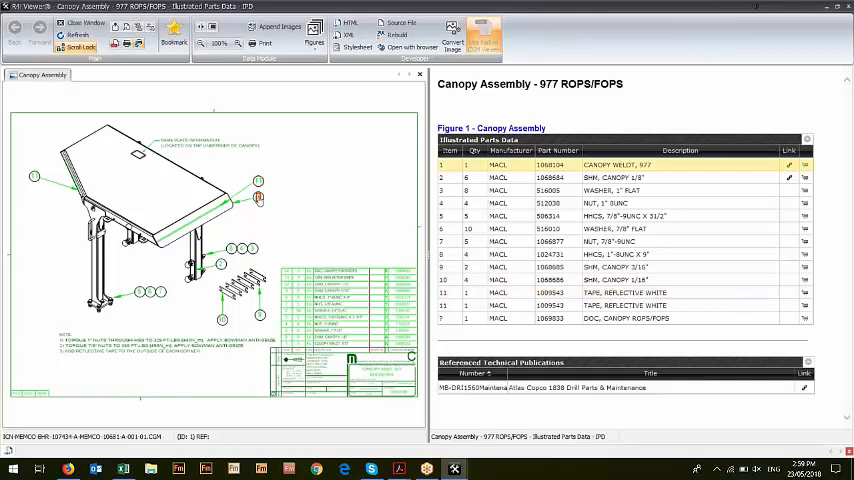
left_click(624, 190)
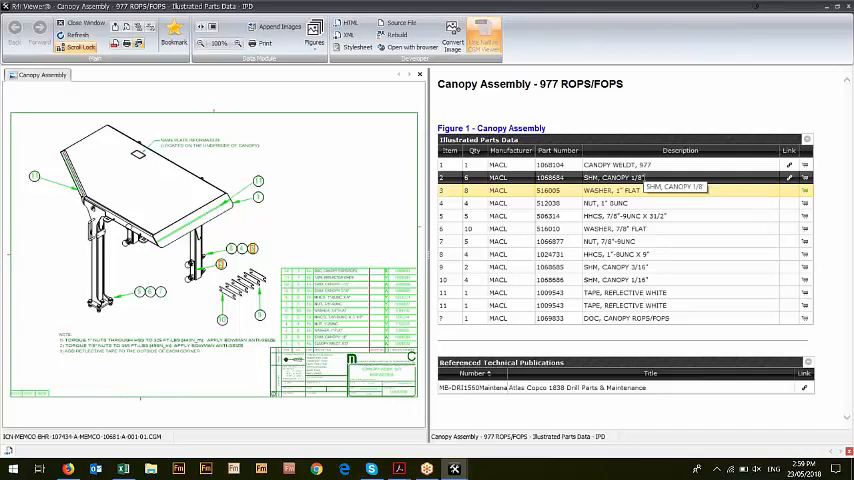
left_click(620, 266)
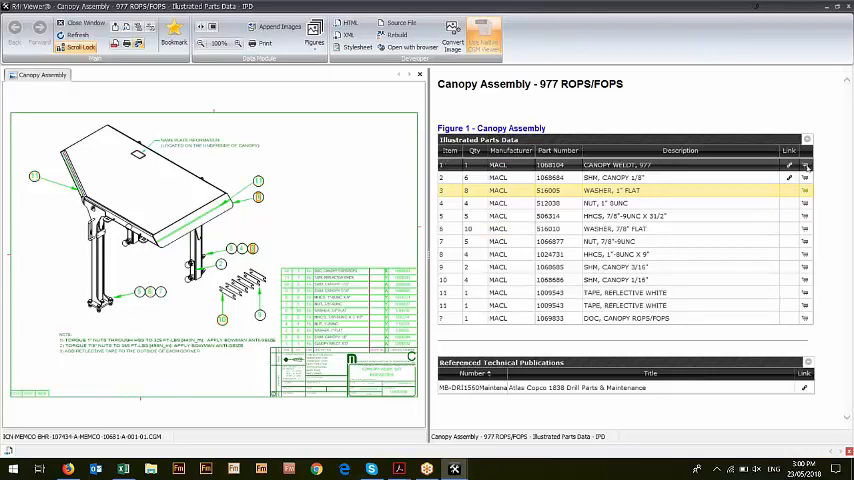
Add the canopy weldment and the 1/8 canopy shim to the Parts Order List
left_click(805, 165)
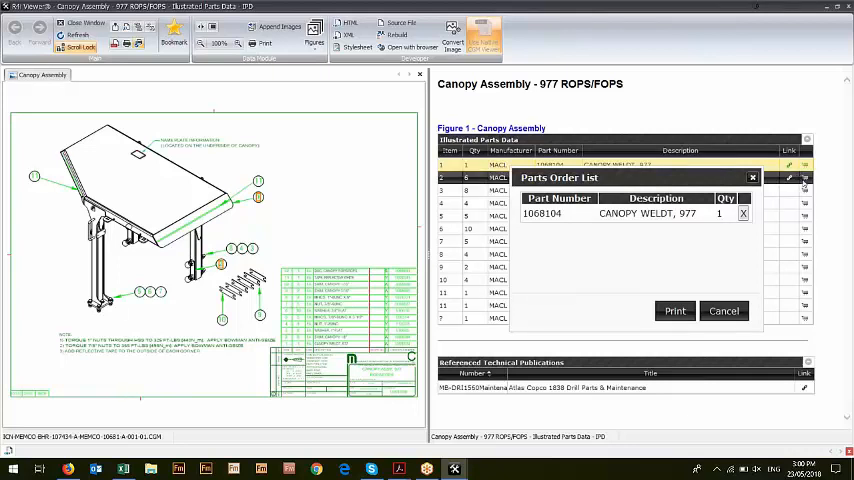
left_click(805, 190)
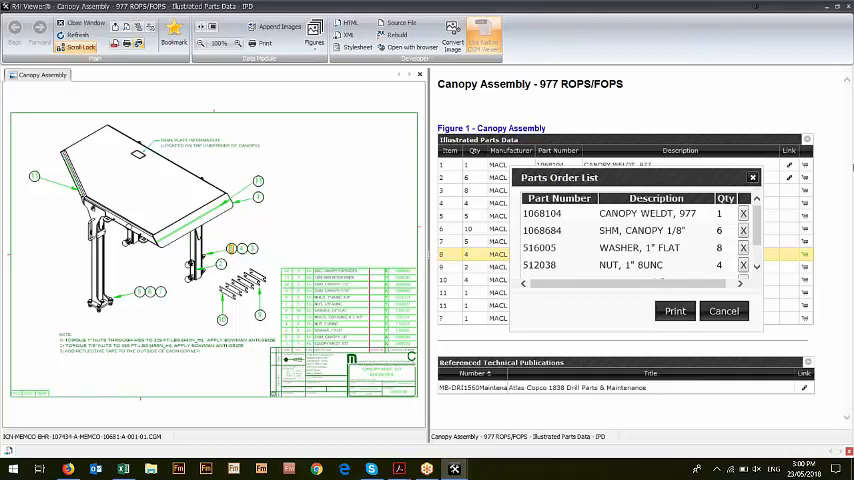
mouse_move(752, 177)
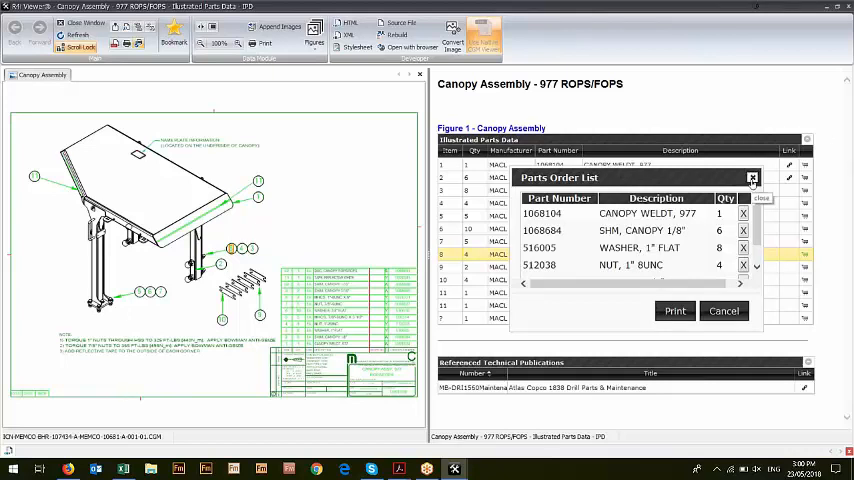
Close the Parts Order List dialog
left_click(752, 178)
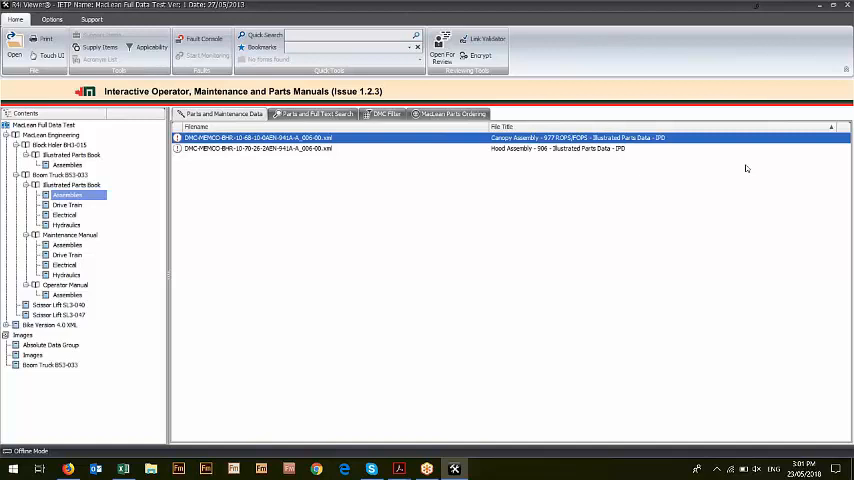
mouse_move(645, 4)
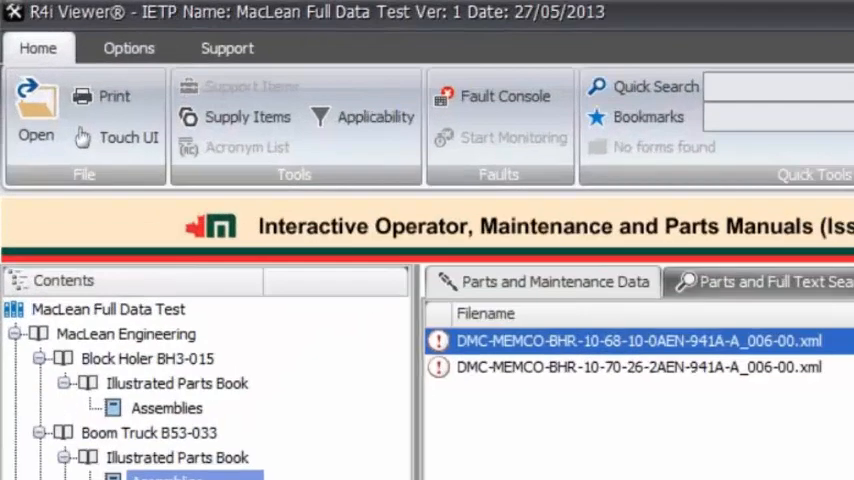
mouse_move(255, 65)
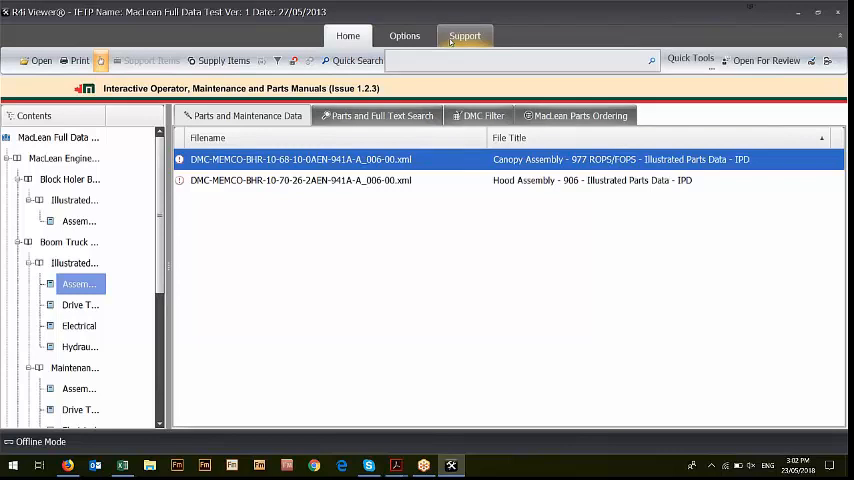
mouse_move(101, 61)
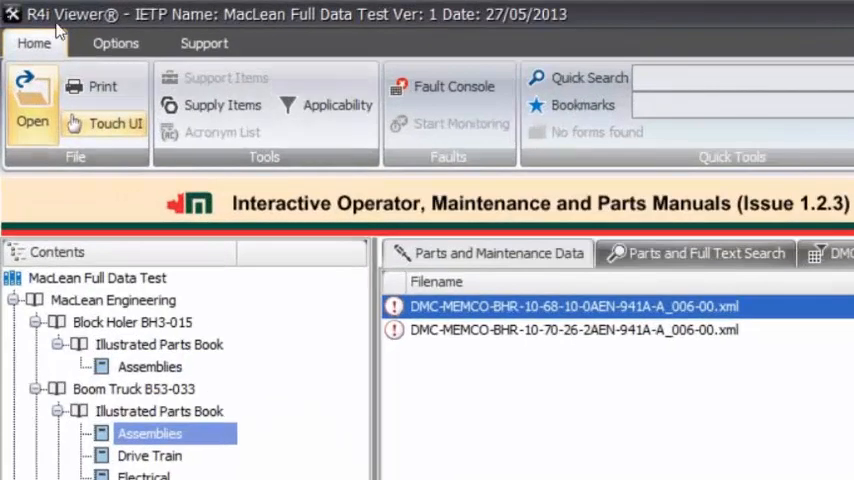
Open the Options tab's Language dropdown listing Default, French, Russian, Turkish, Spanish, Portuguese, German
left_click(115, 43)
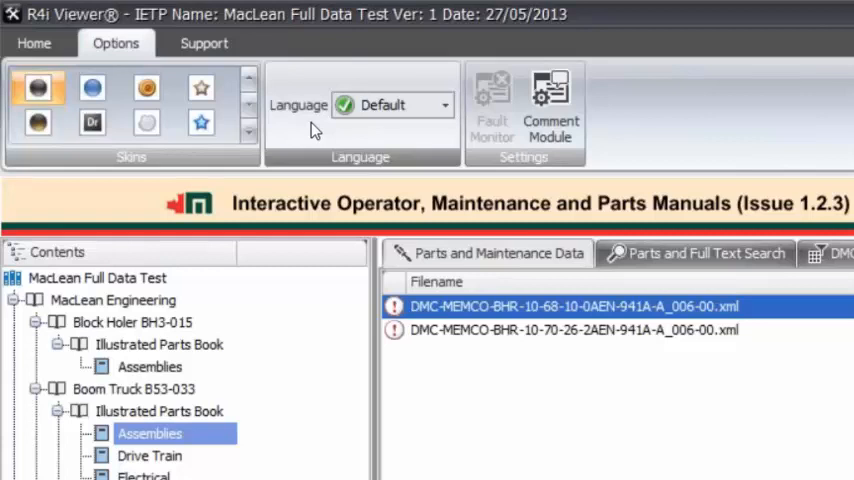
mouse_move(250, 20)
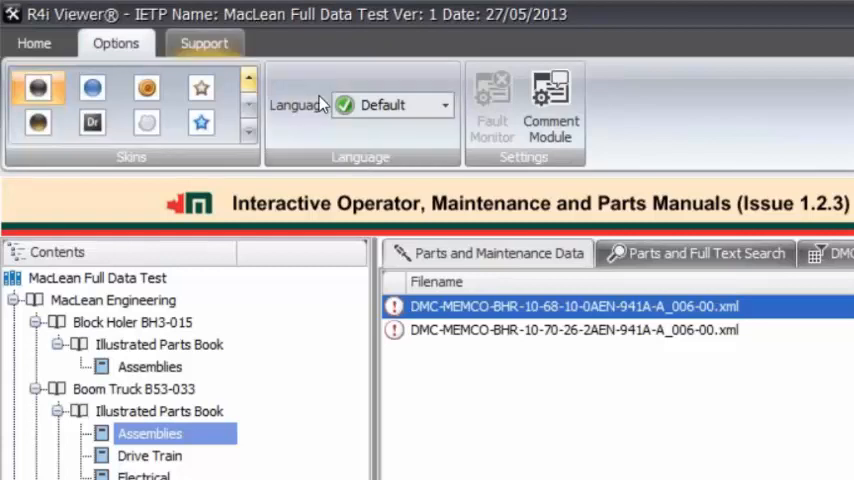
left_click(445, 104)
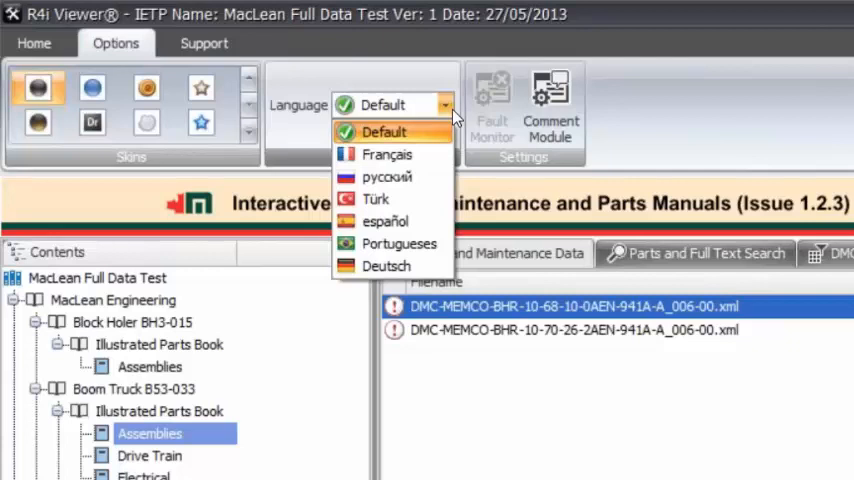
mouse_move(455, 120)
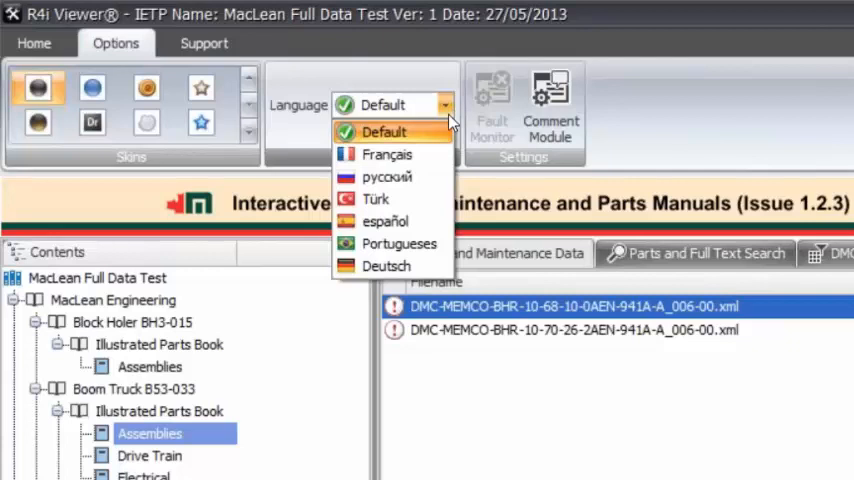
mouse_move(415, 155)
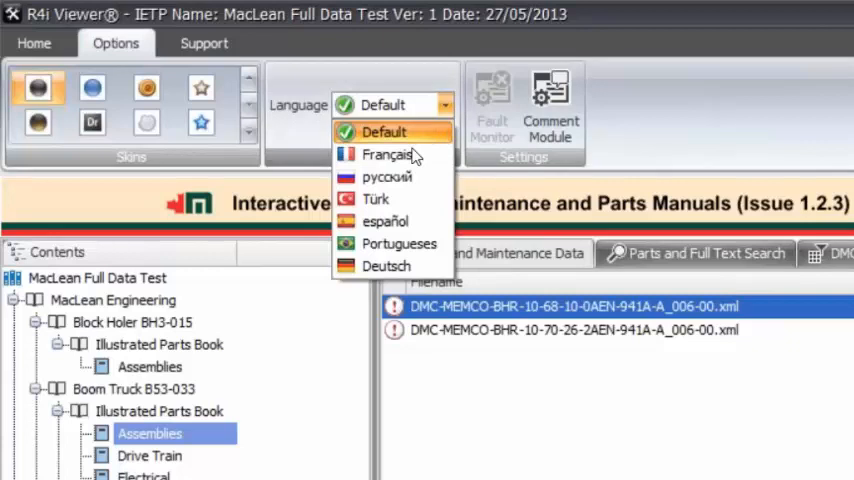
Switch the interface language to español
left_click(384, 131)
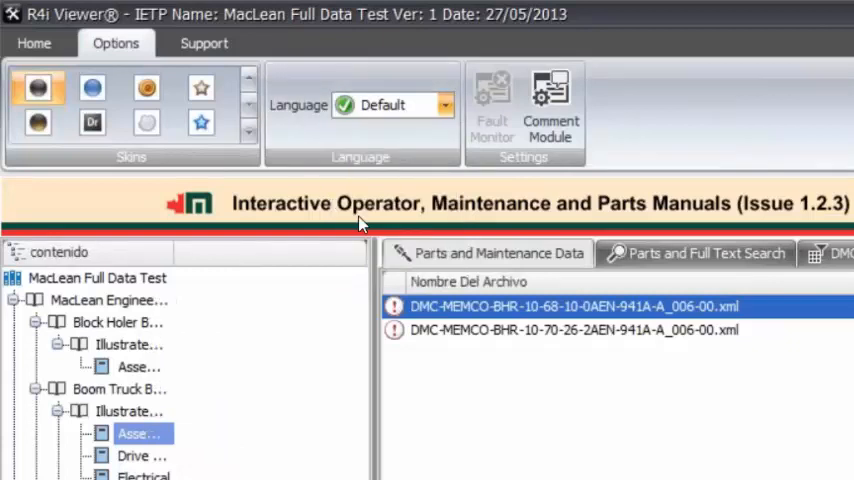
left_click(444, 104)
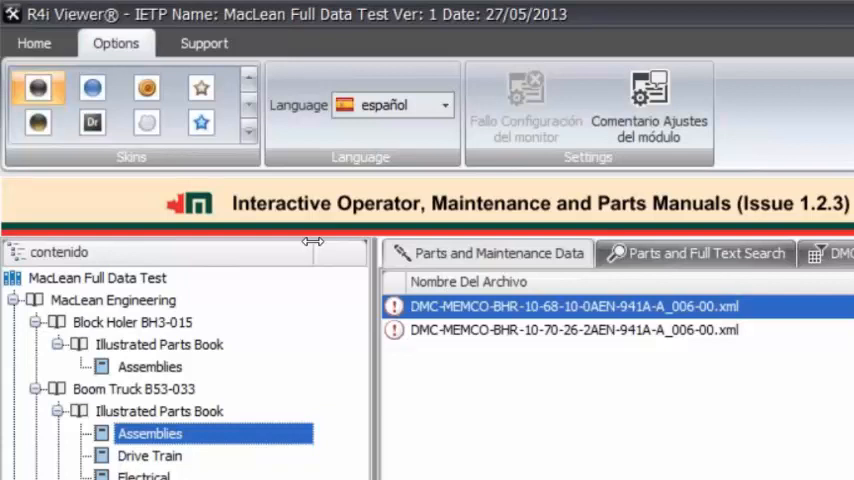
mouse_move(498, 120)
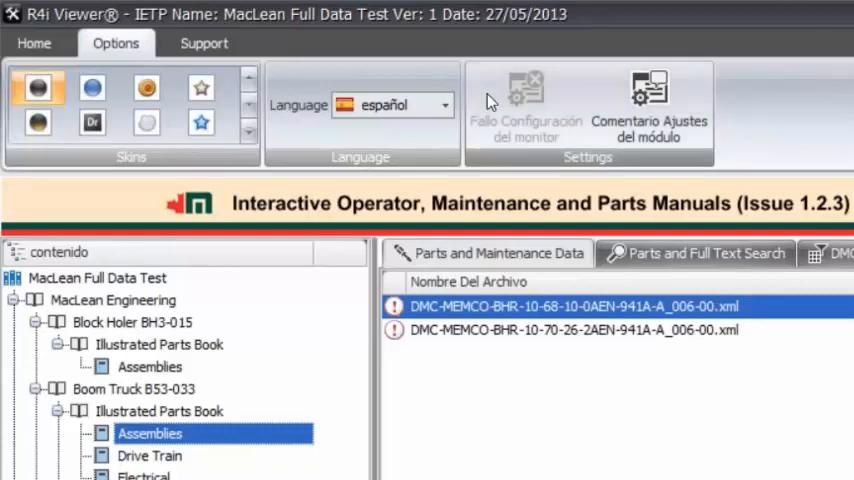
Reopen the Language dropdown while the interface is in Spanish
left_click(445, 104)
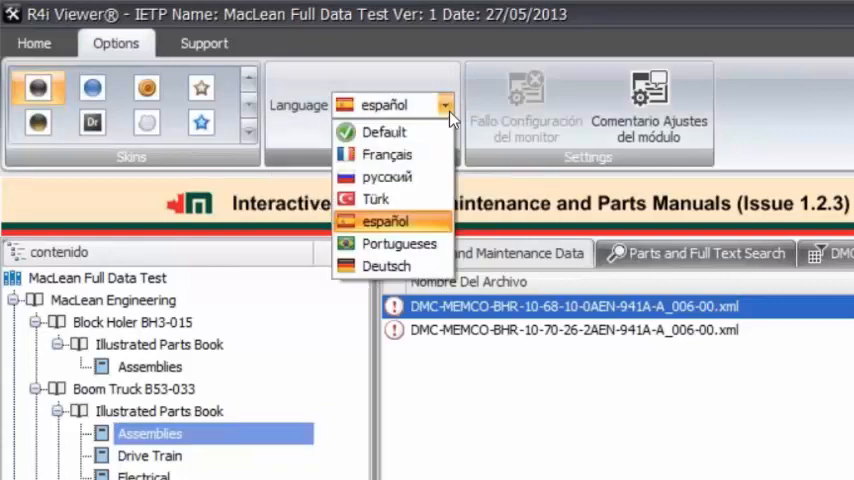
Restore the Default English interface language and close R4i Viewer
left_click(384, 131)
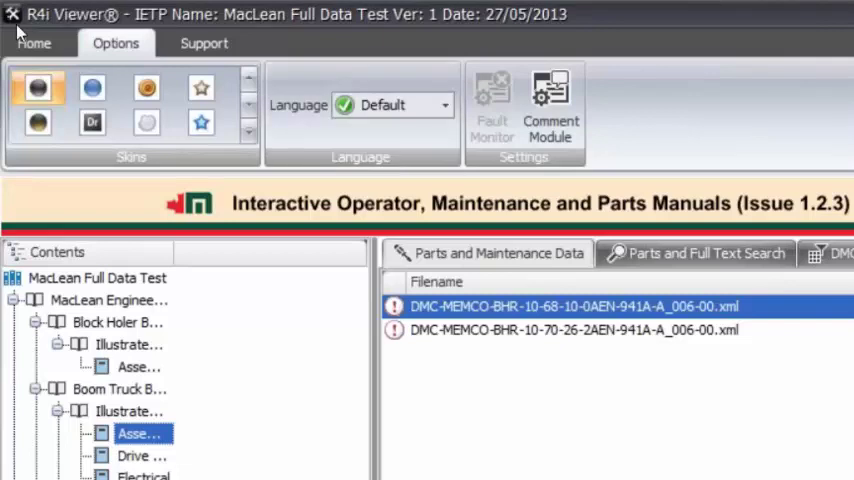
left_click(33, 43)
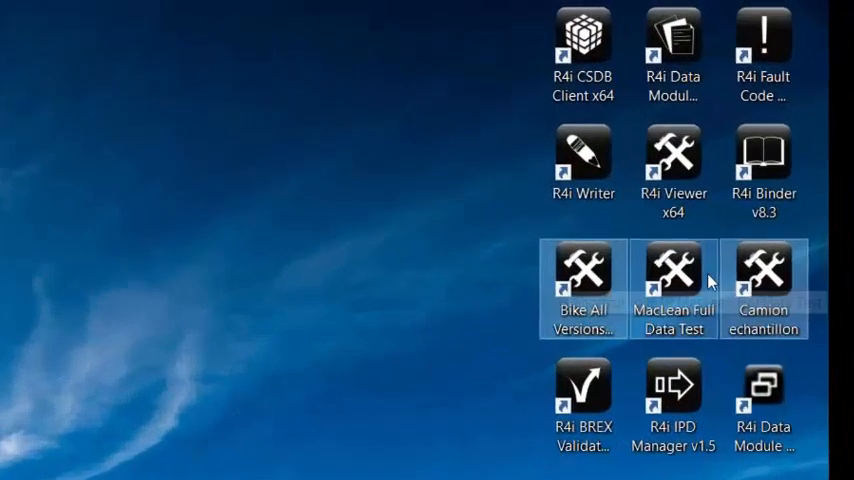
mouse_move(763, 280)
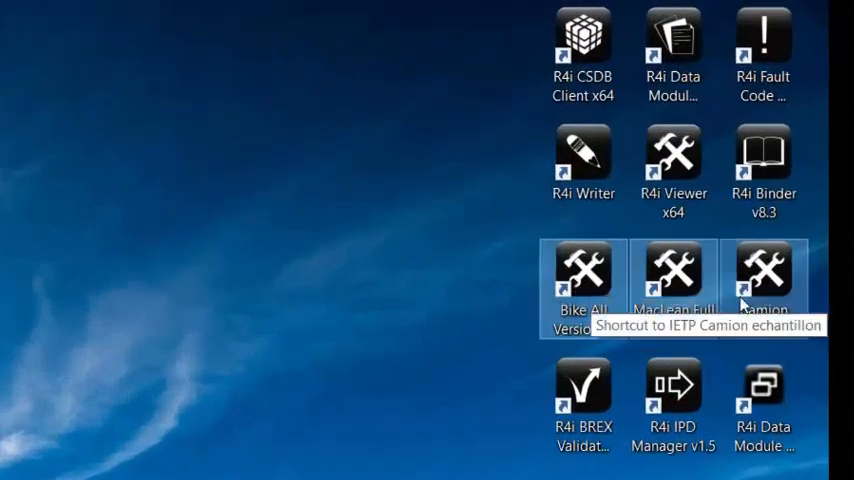